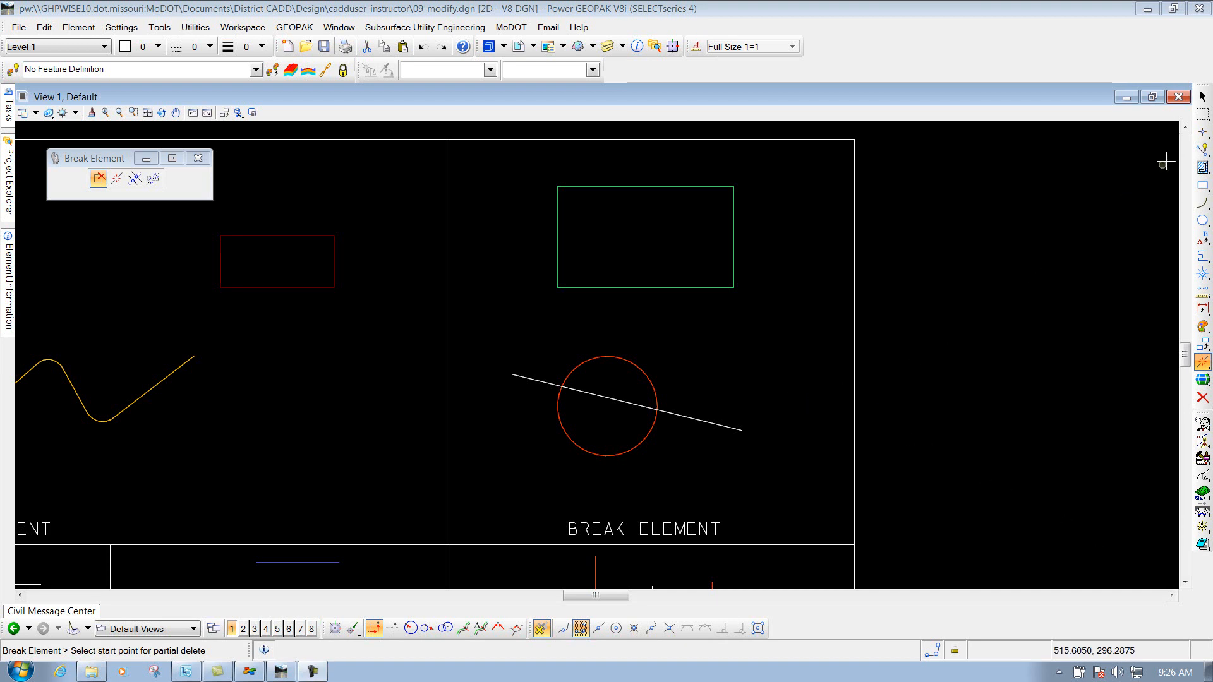
Bring up the Break Element toolbox and move it toward the middle of the view.
{"action": "left_click", "coordinate": [1204, 96]}
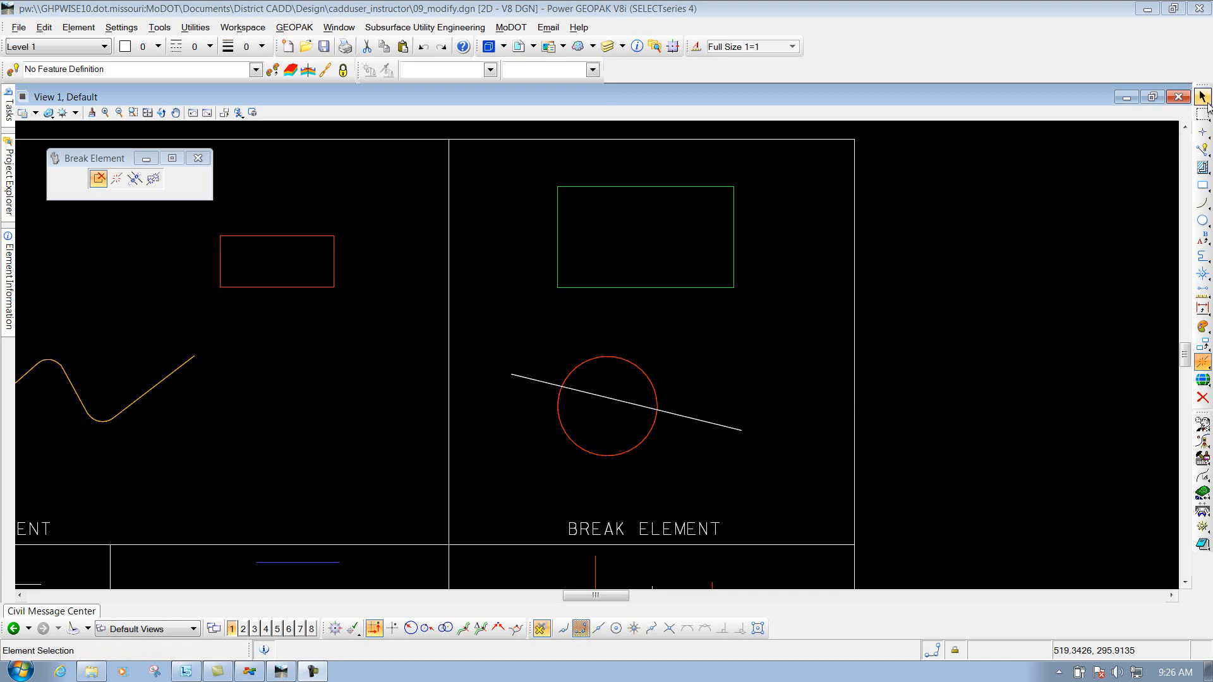
{"action": "mouse_move", "coordinate": [1204, 362]}
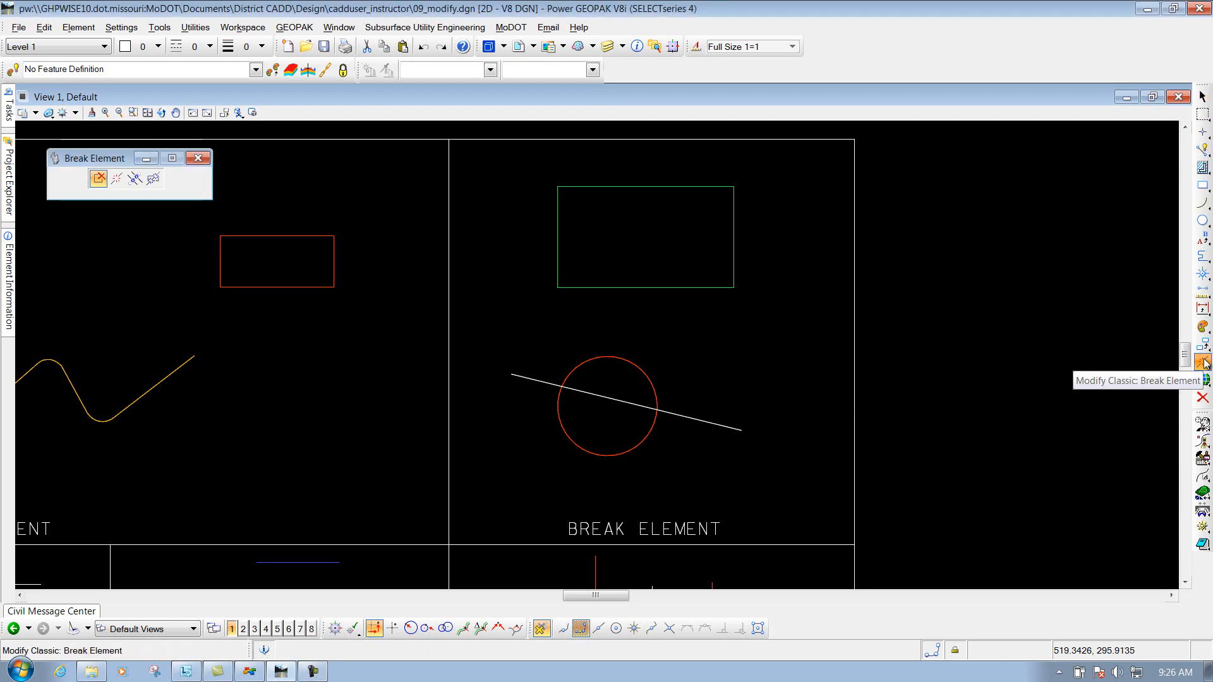
{"action": "left_click", "coordinate": [134, 178]}
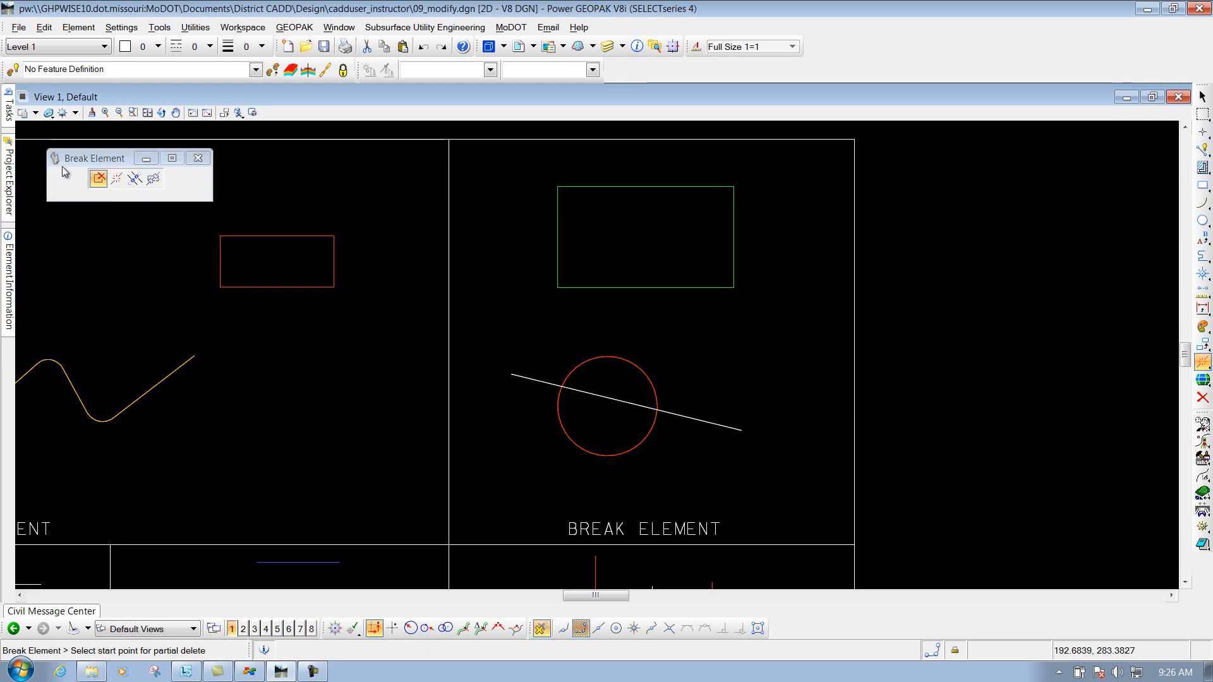
{"action": "left_click_drag", "start_coordinate": [111, 158], "coordinate": [330, 296]}
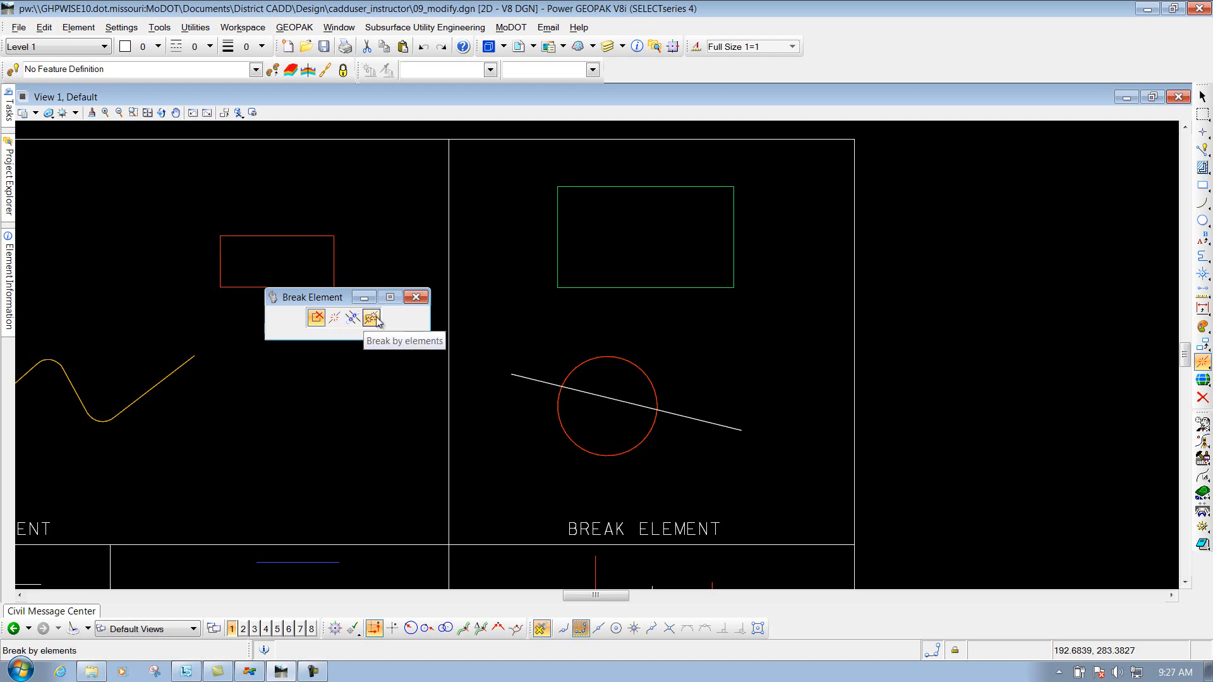
Partially delete the green rectangle's lower-right corner, leaving its outline open.
{"action": "left_click", "coordinate": [314, 318]}
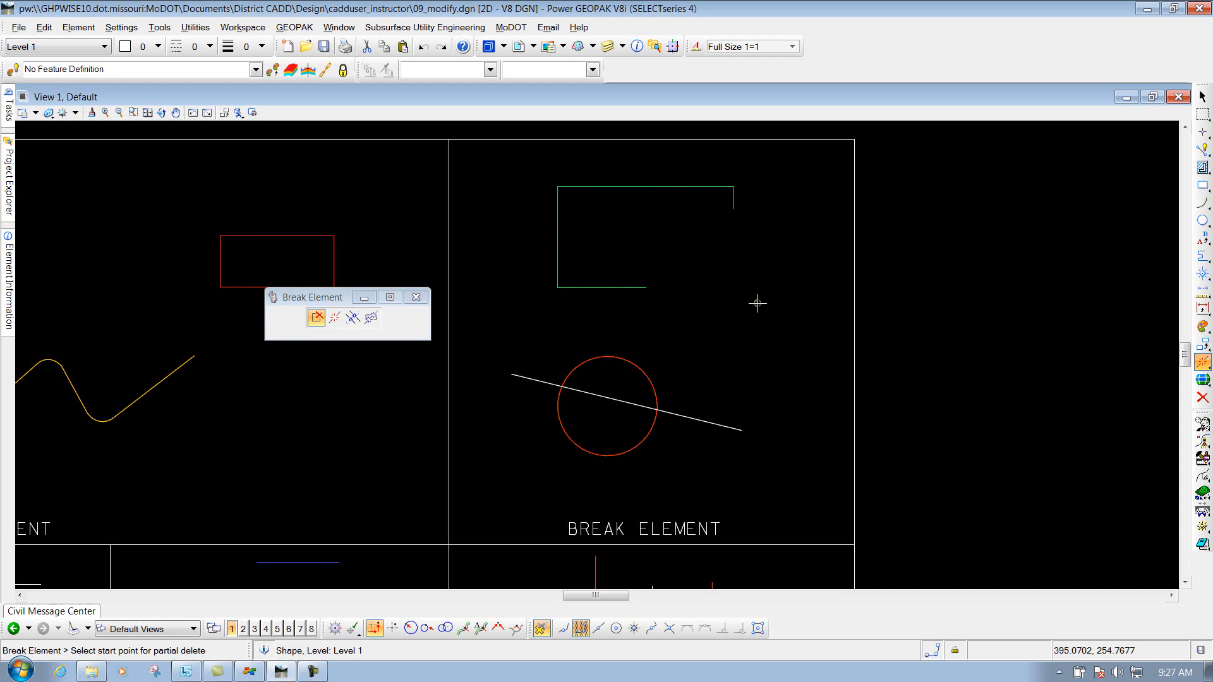
{"action": "mouse_move", "coordinate": [740, 305]}
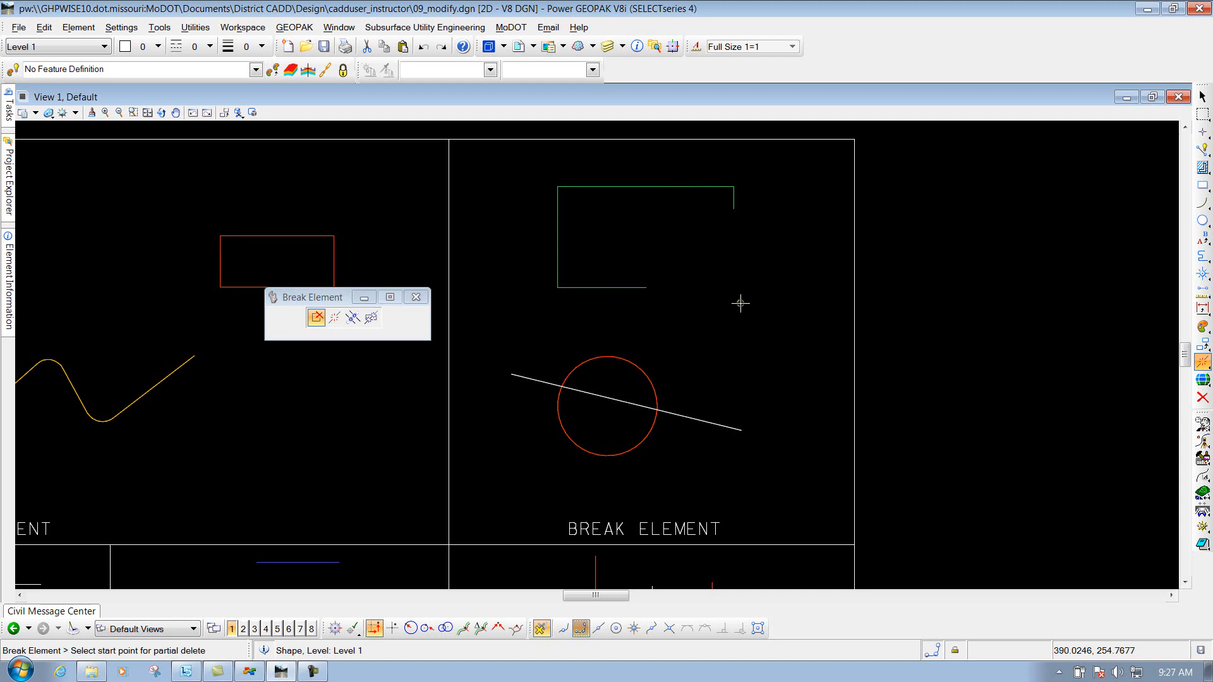
{"action": "mouse_move", "coordinate": [653, 313]}
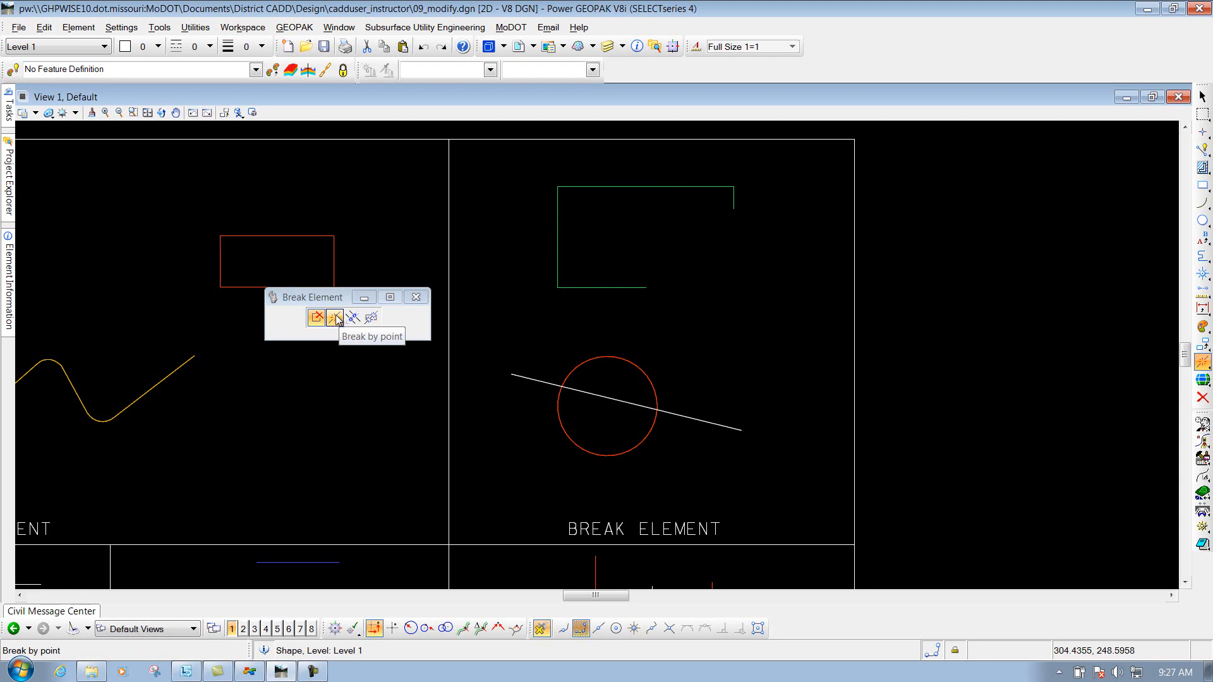
Break the open green line string at a point on its top edge.
{"action": "left_click", "coordinate": [335, 319]}
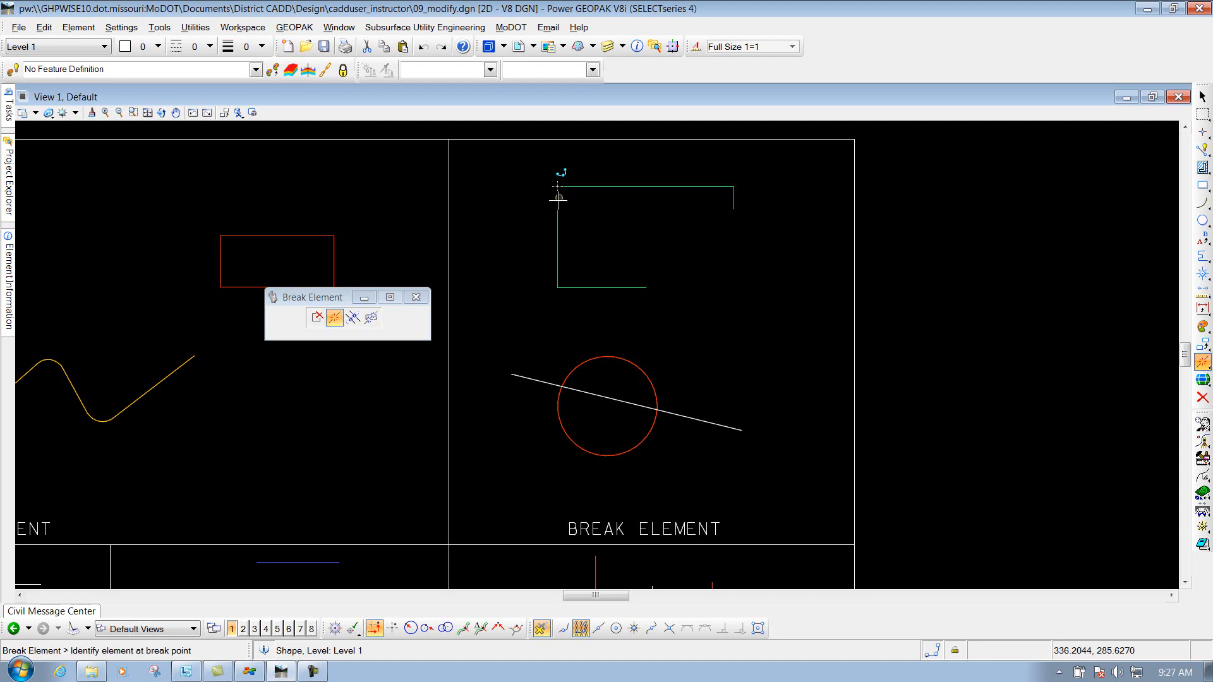
{"action": "left_click", "coordinate": [557, 198]}
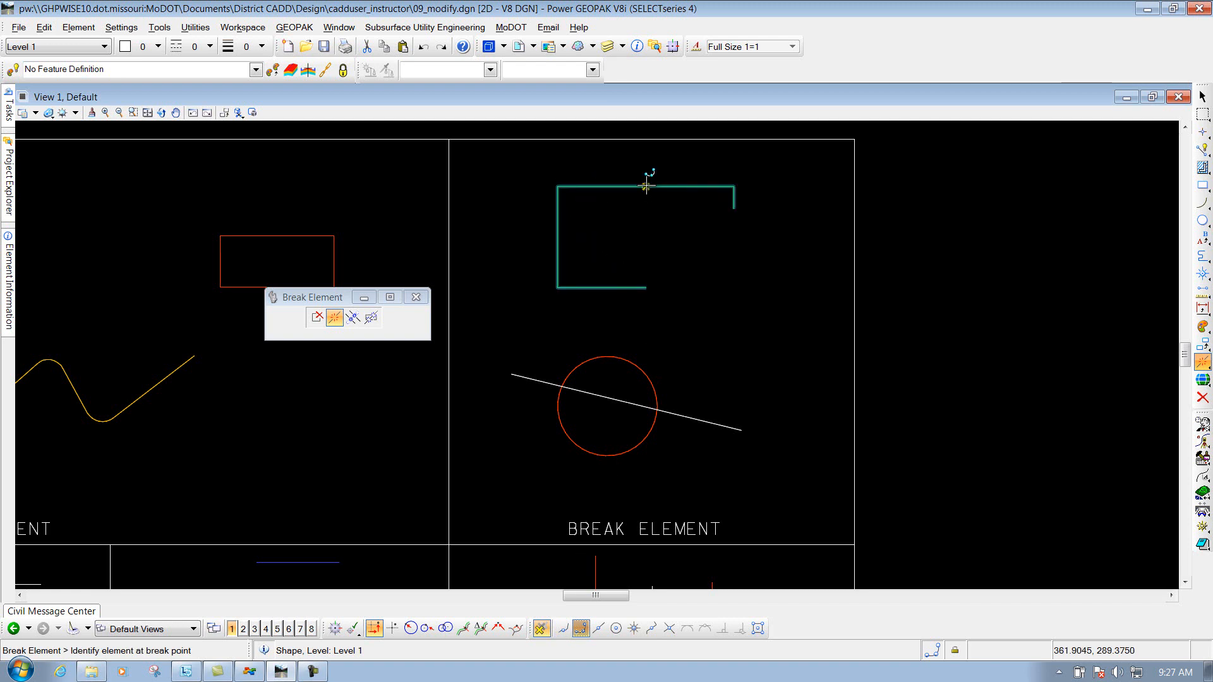
{"action": "mouse_move", "coordinate": [644, 186]}
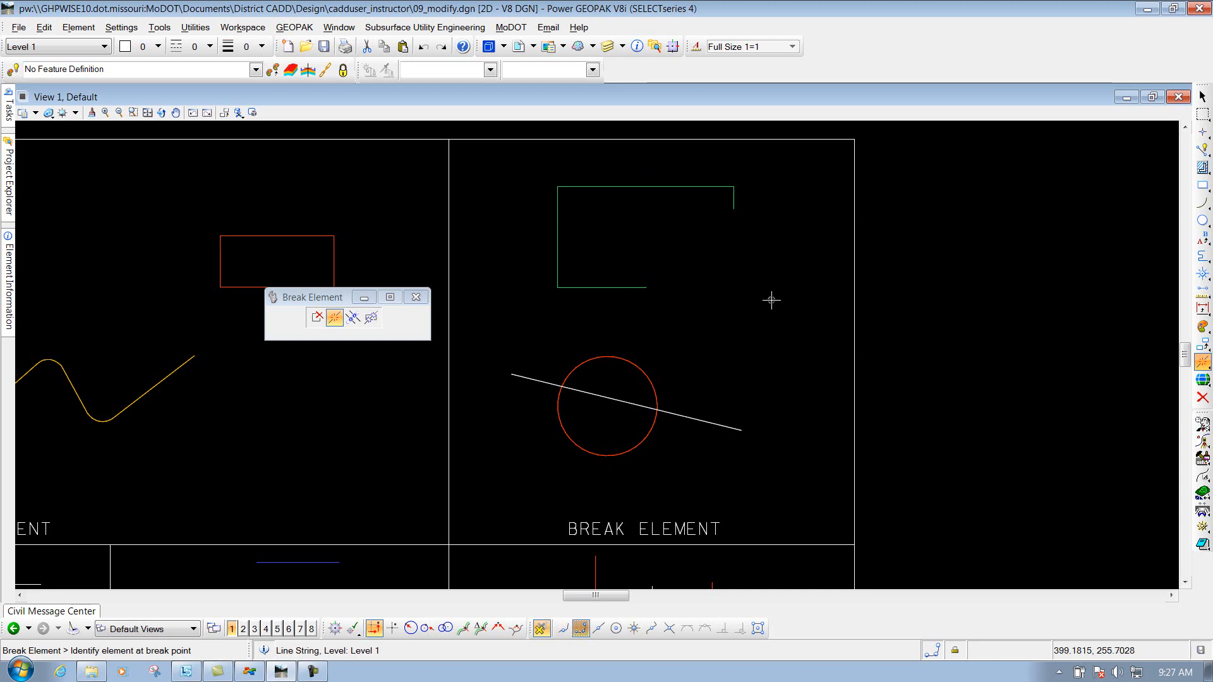
{"action": "mouse_move", "coordinate": [766, 301]}
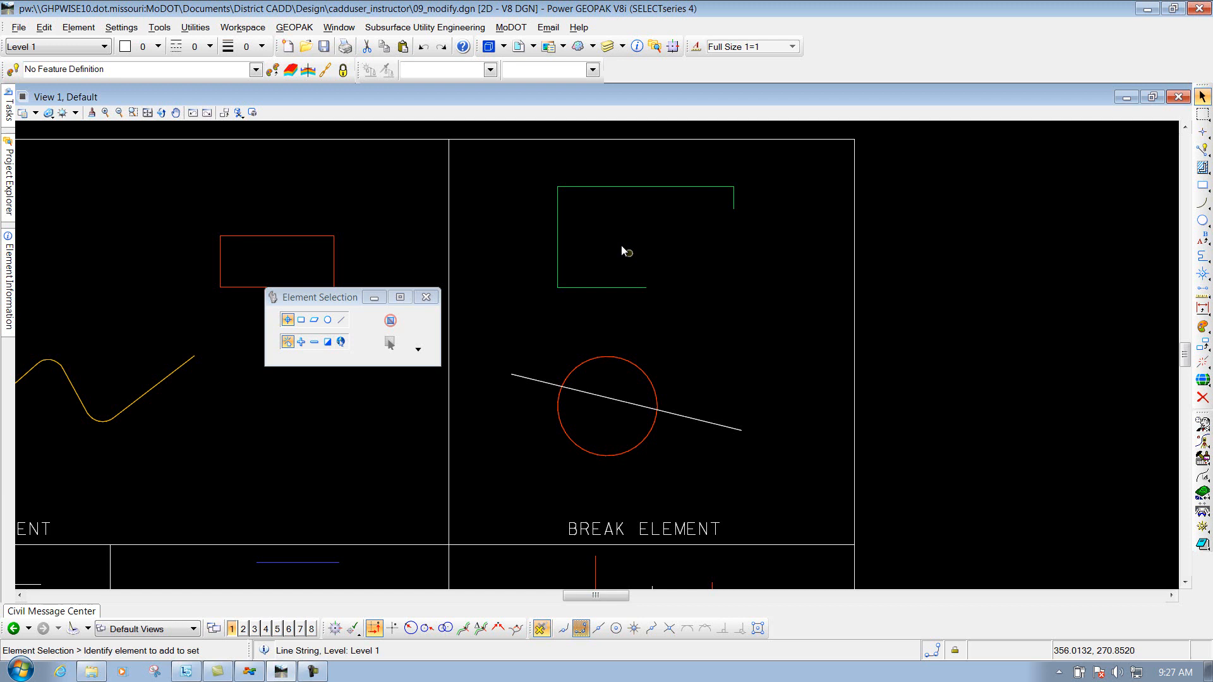
Select the top-right segment to verify it is now a separate piece.
{"action": "left_click", "coordinate": [625, 250]}
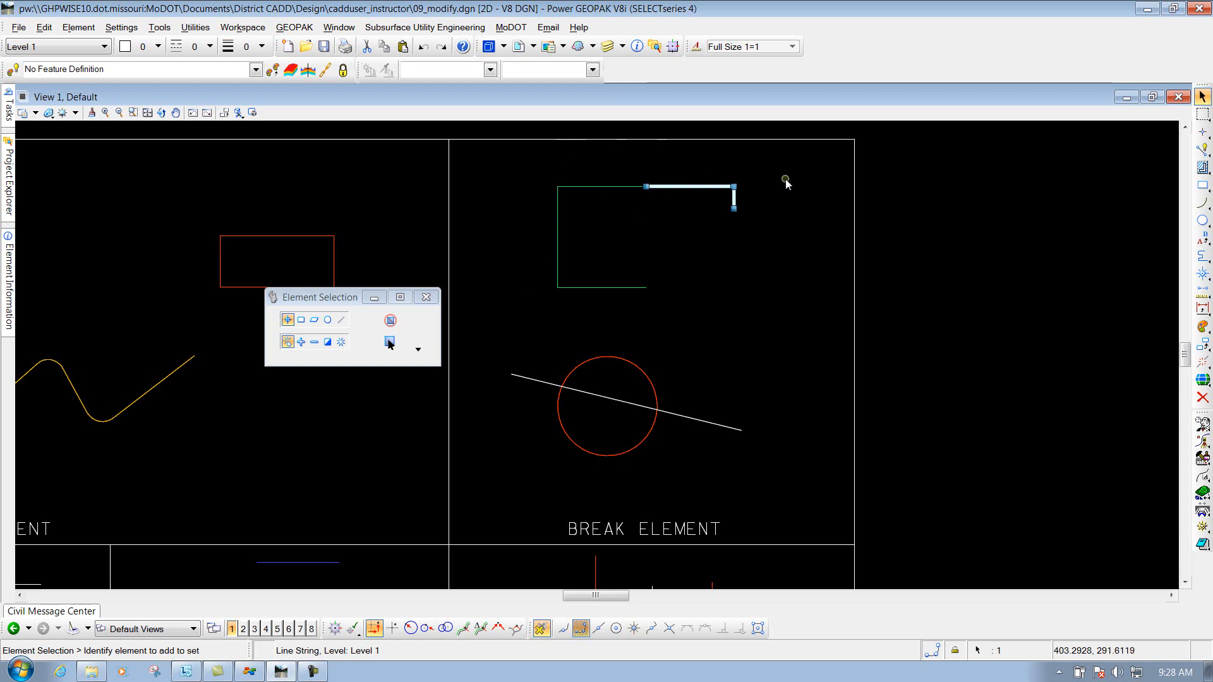
{"action": "mouse_move", "coordinate": [750, 229]}
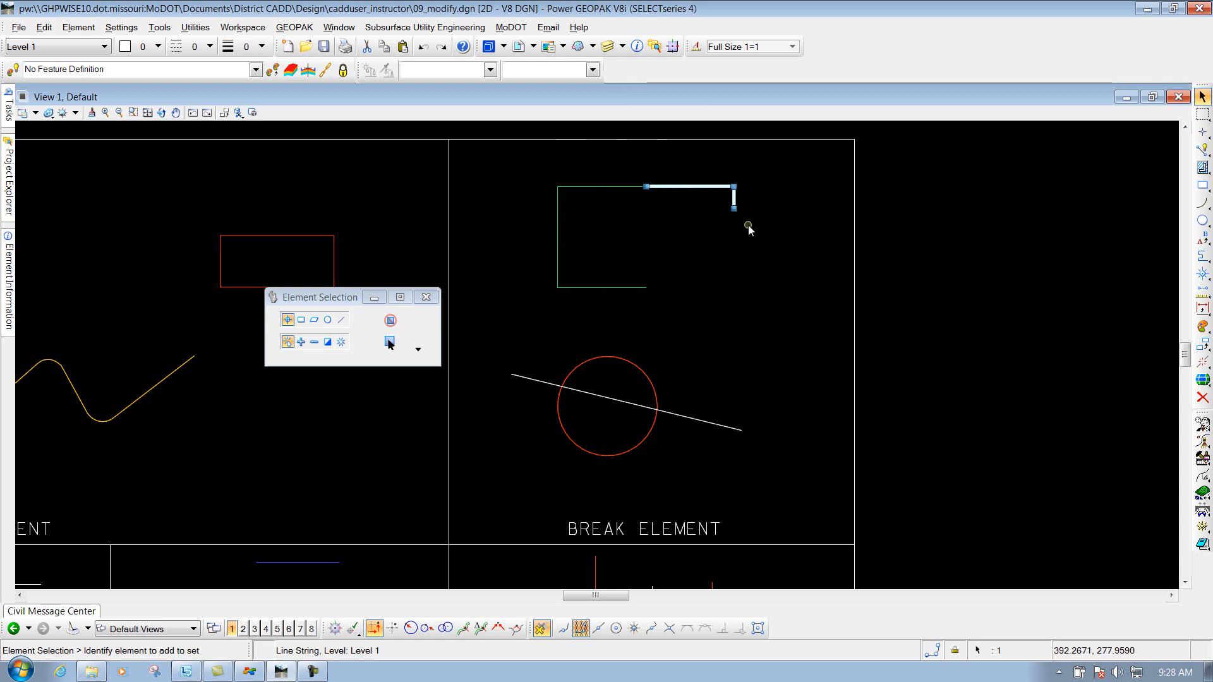
{"action": "mouse_move", "coordinate": [684, 300]}
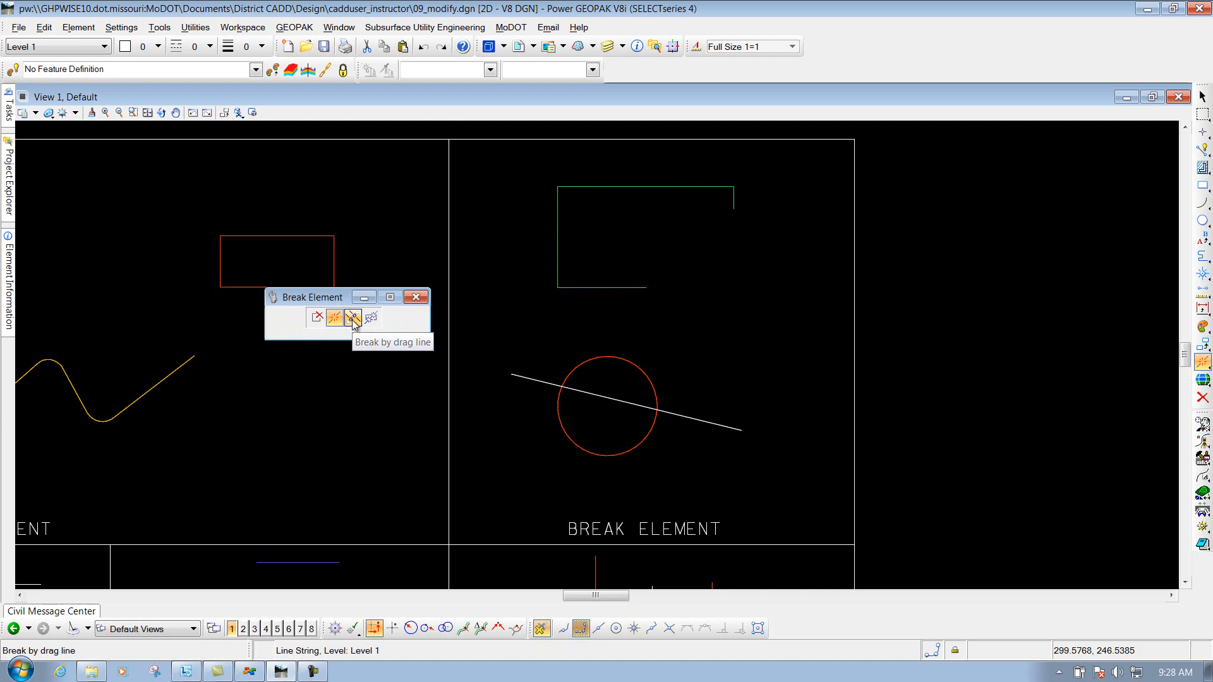
Start a break drag line from a point above-left of the green rectangle.
{"action": "left_click", "coordinate": [350, 319]}
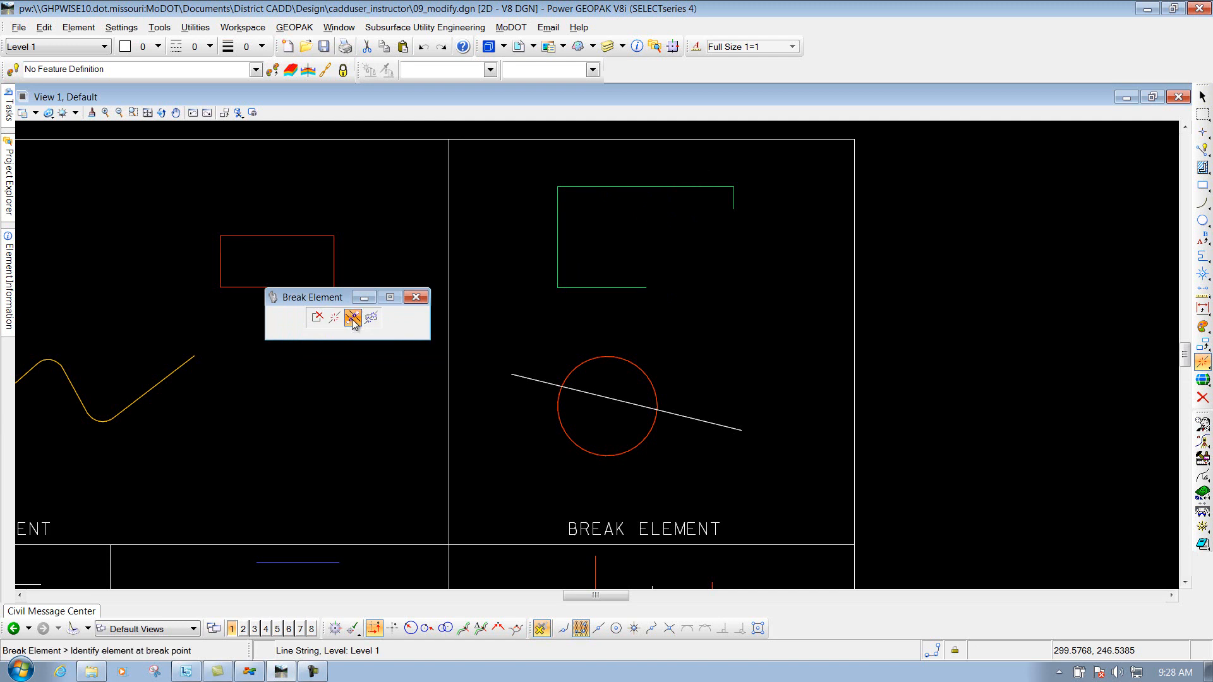
{"action": "left_click", "coordinate": [353, 318]}
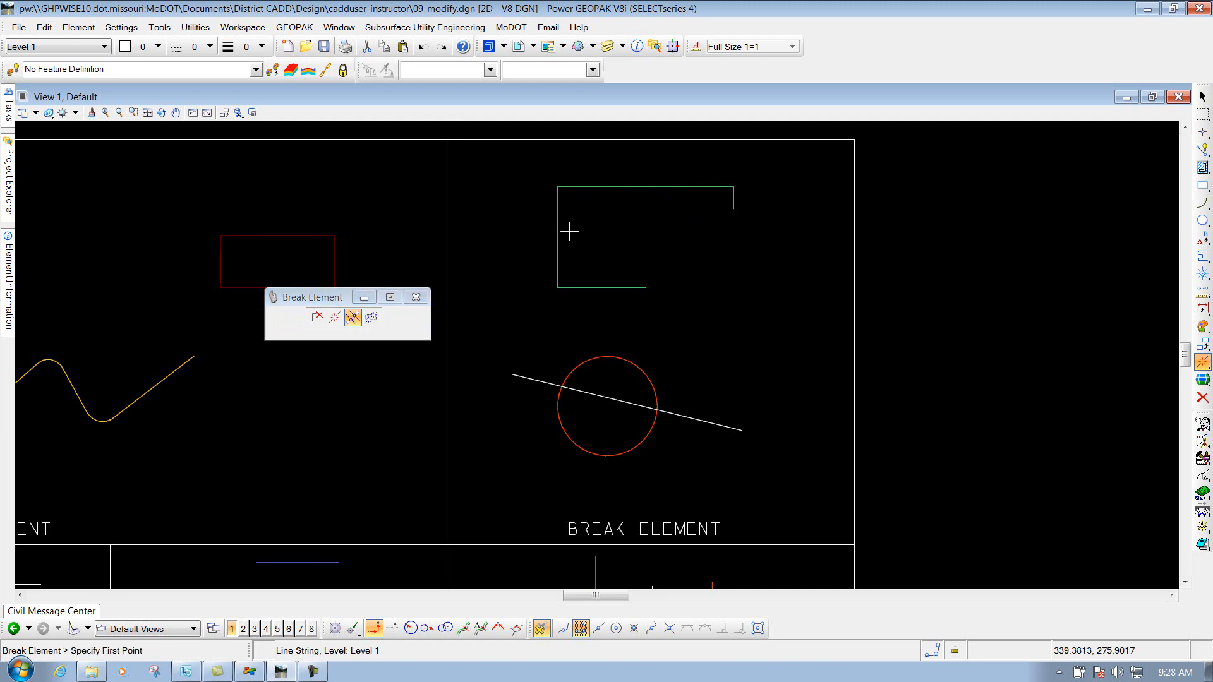
{"action": "mouse_move", "coordinate": [722, 457]}
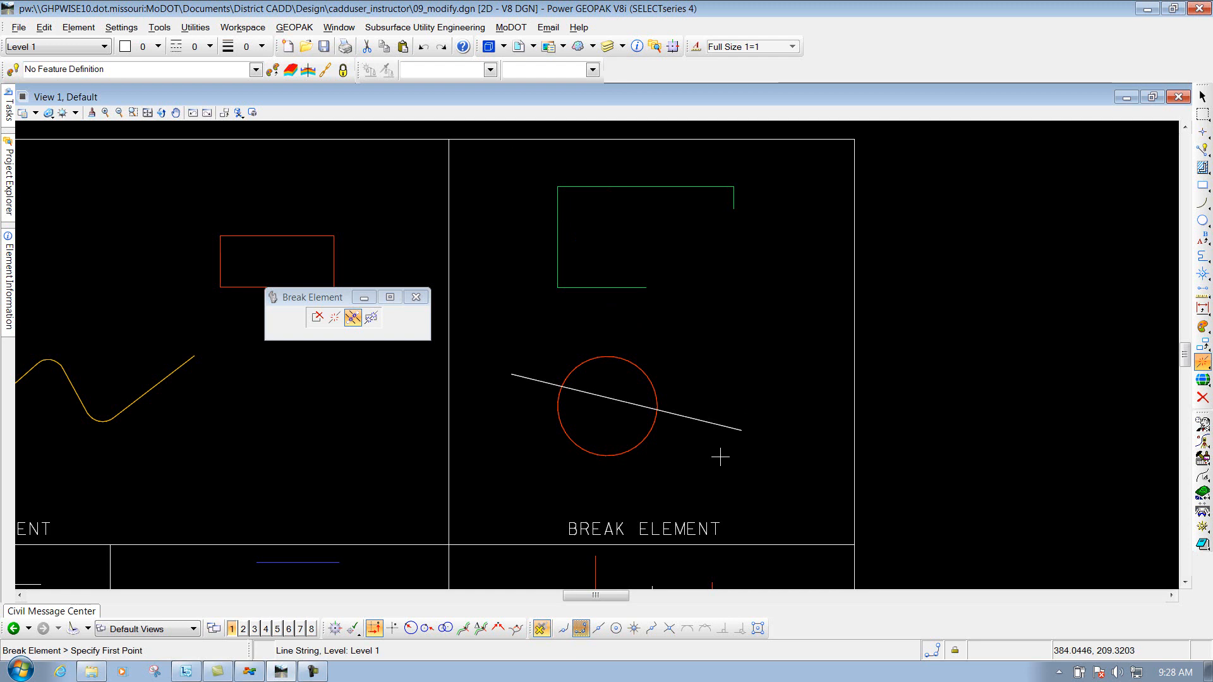
{"action": "mouse_move", "coordinate": [512, 184]}
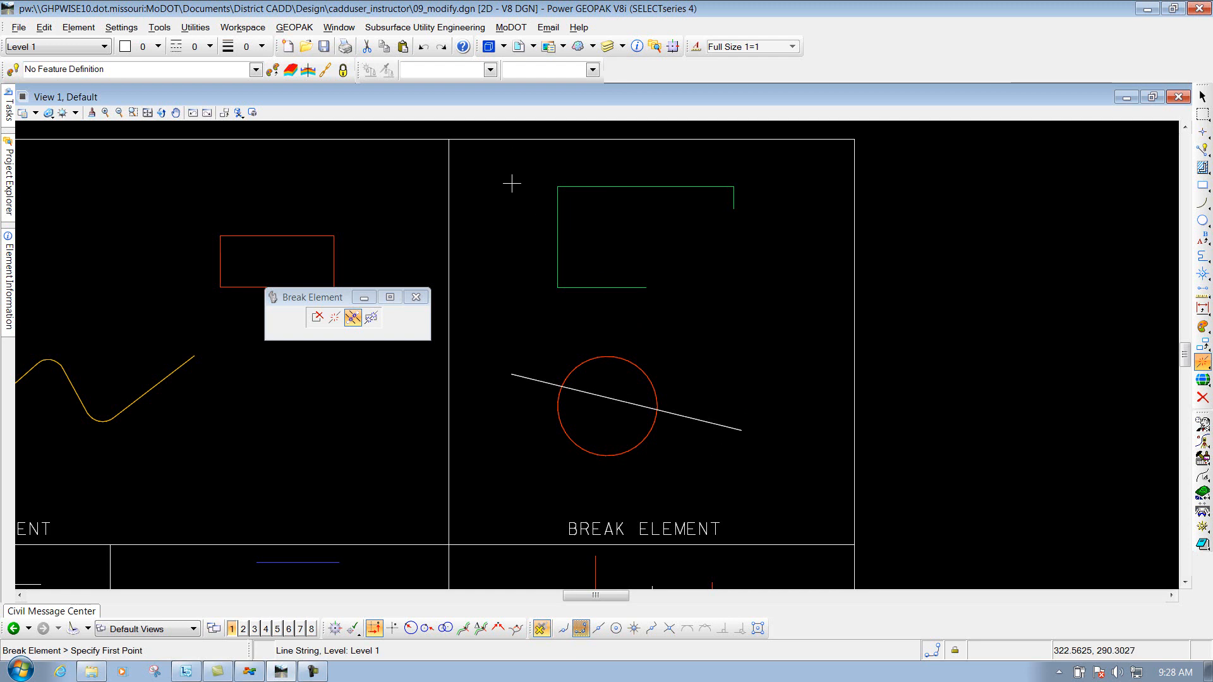
{"action": "left_click", "coordinate": [511, 183]}
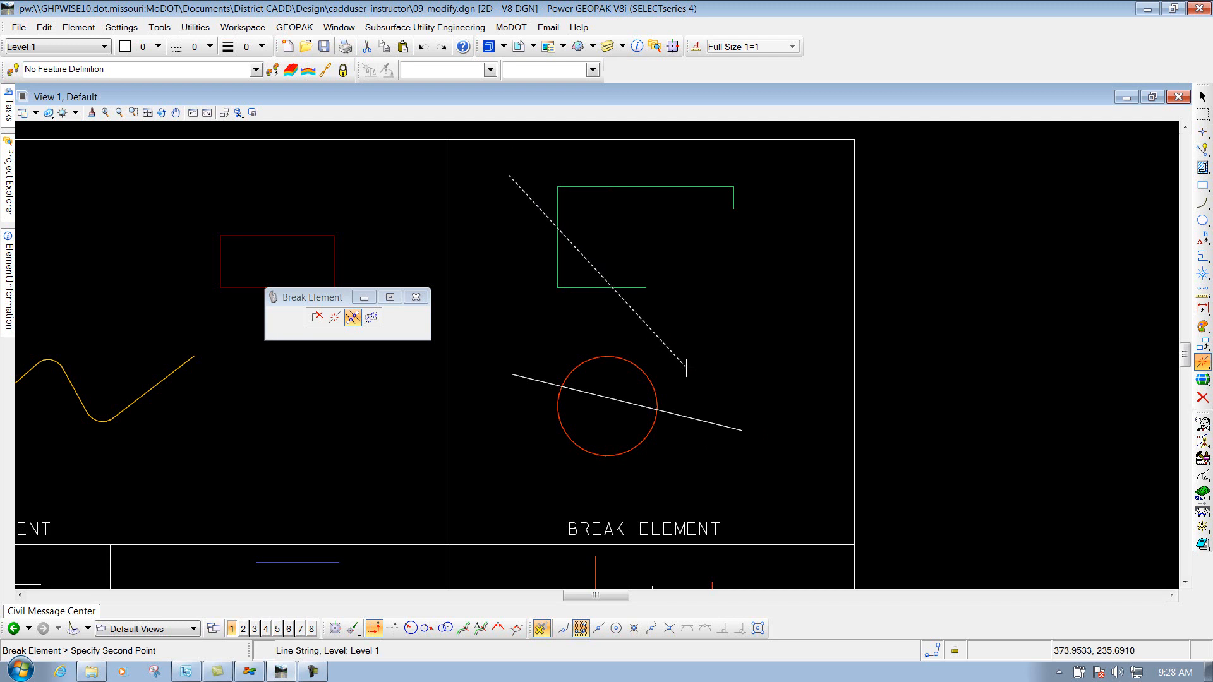
{"action": "mouse_move", "coordinate": [666, 338]}
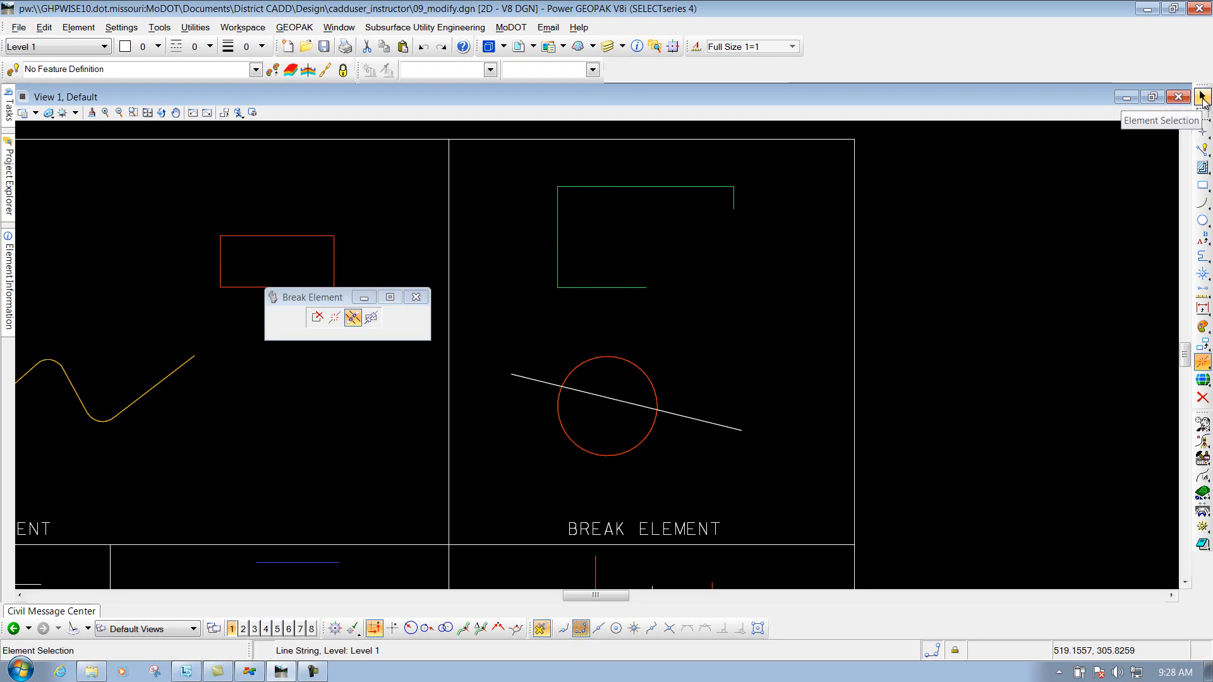
Select the lower-left corner segment to verify the drag-line cut made it separate.
{"action": "left_click", "coordinate": [1203, 98]}
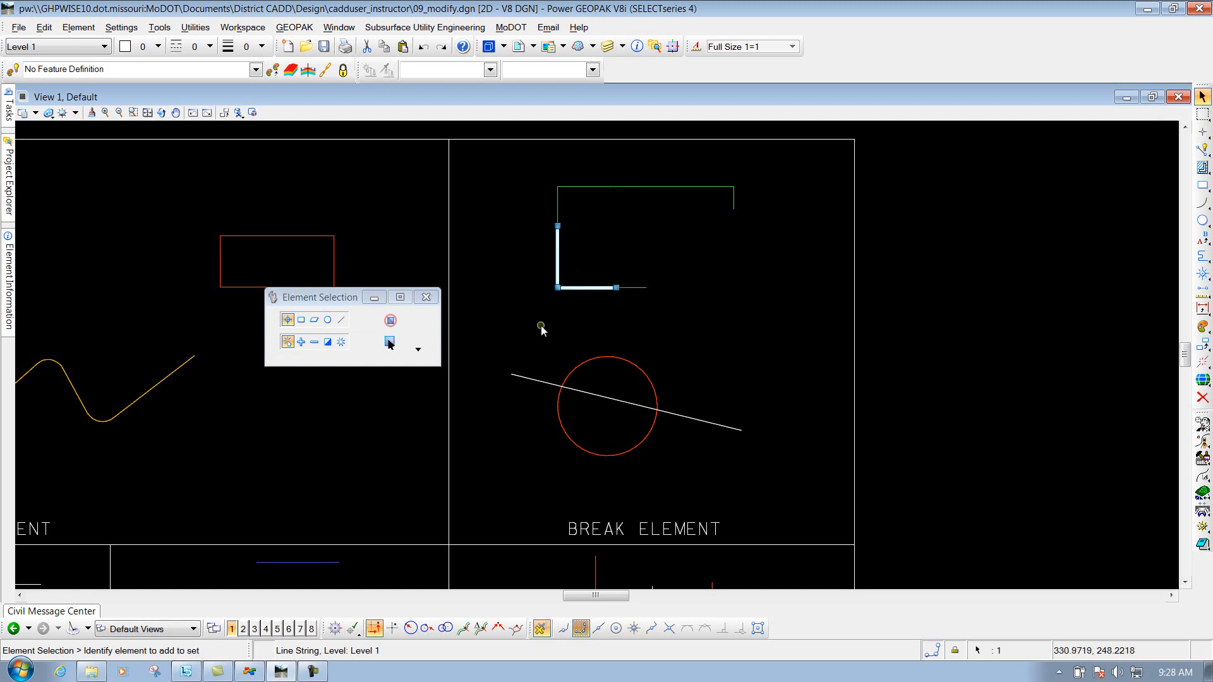
{"action": "mouse_move", "coordinate": [661, 331]}
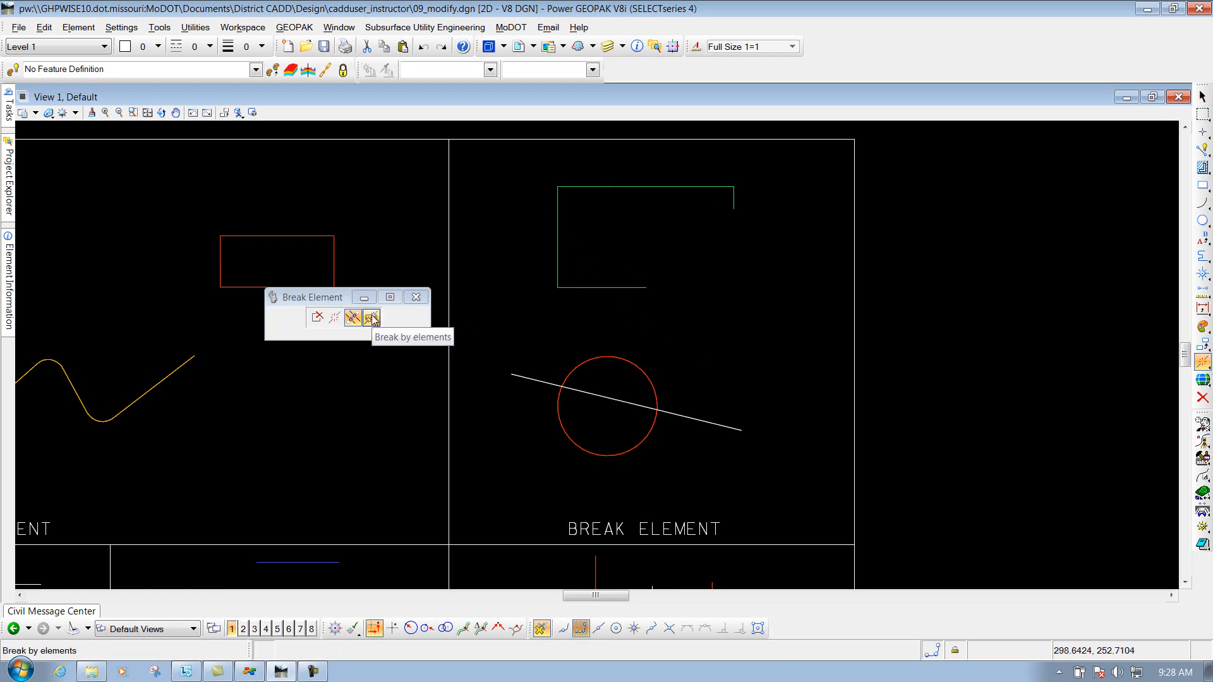
Break the white line by elements, using the red circle as the cutter.
{"action": "left_click", "coordinate": [371, 318]}
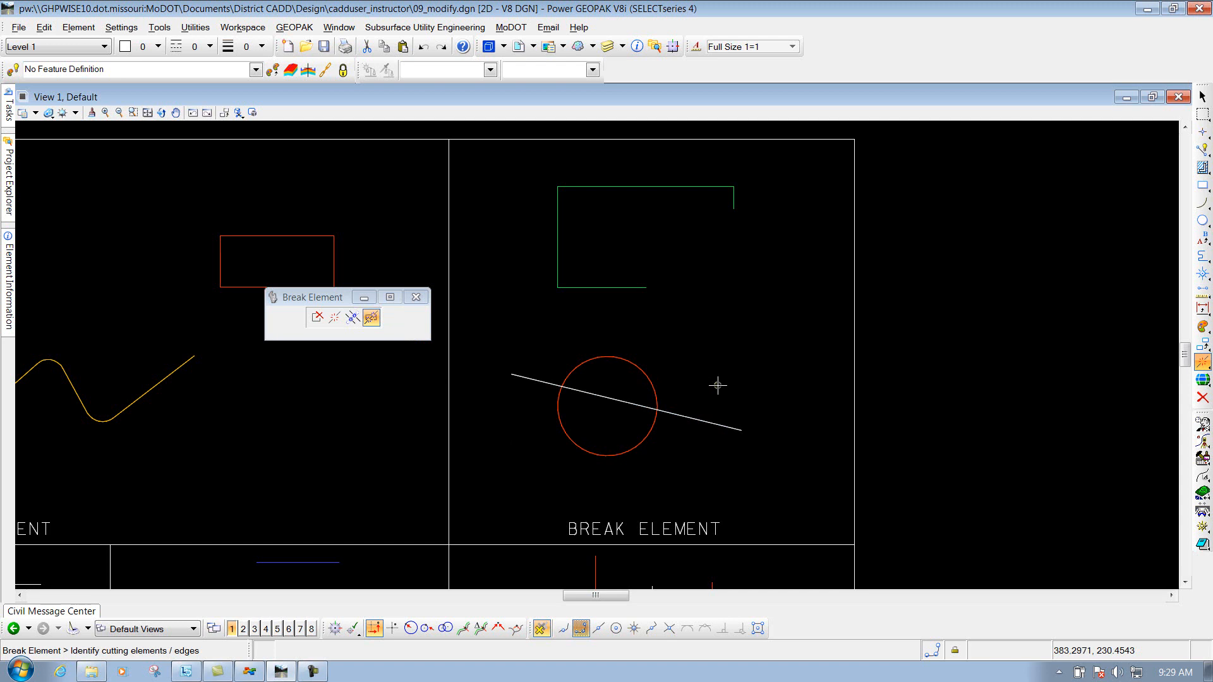
{"action": "mouse_move", "coordinate": [623, 360]}
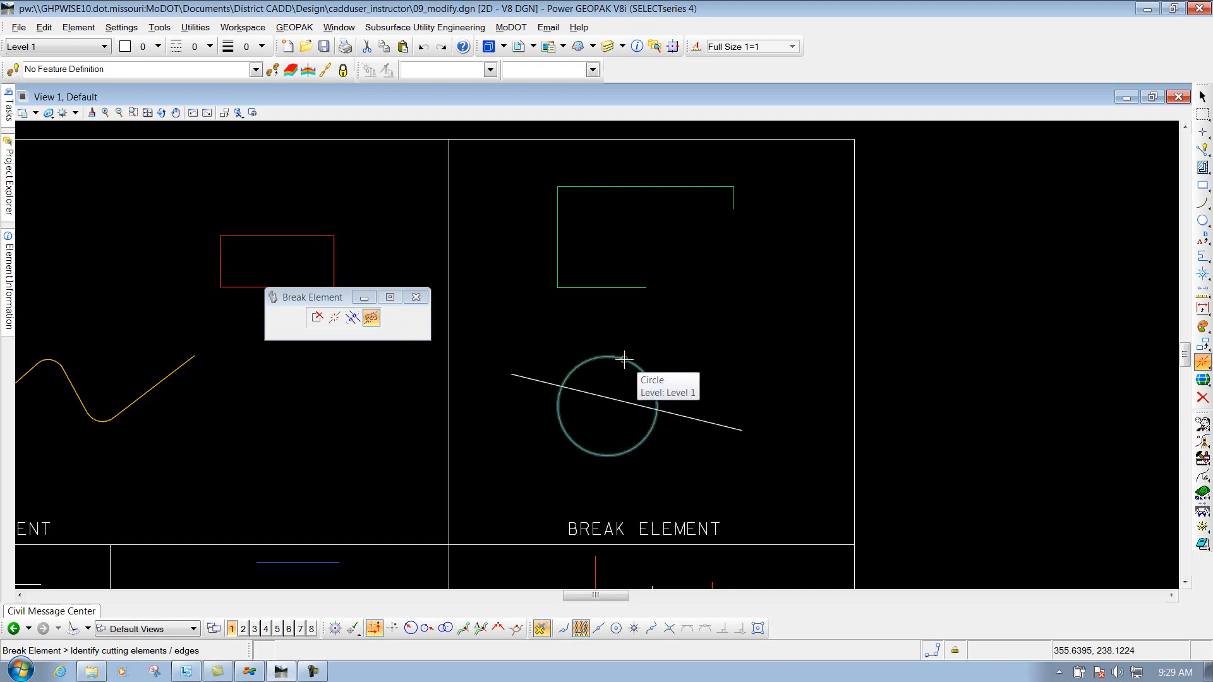
{"action": "left_click", "coordinate": [624, 357]}
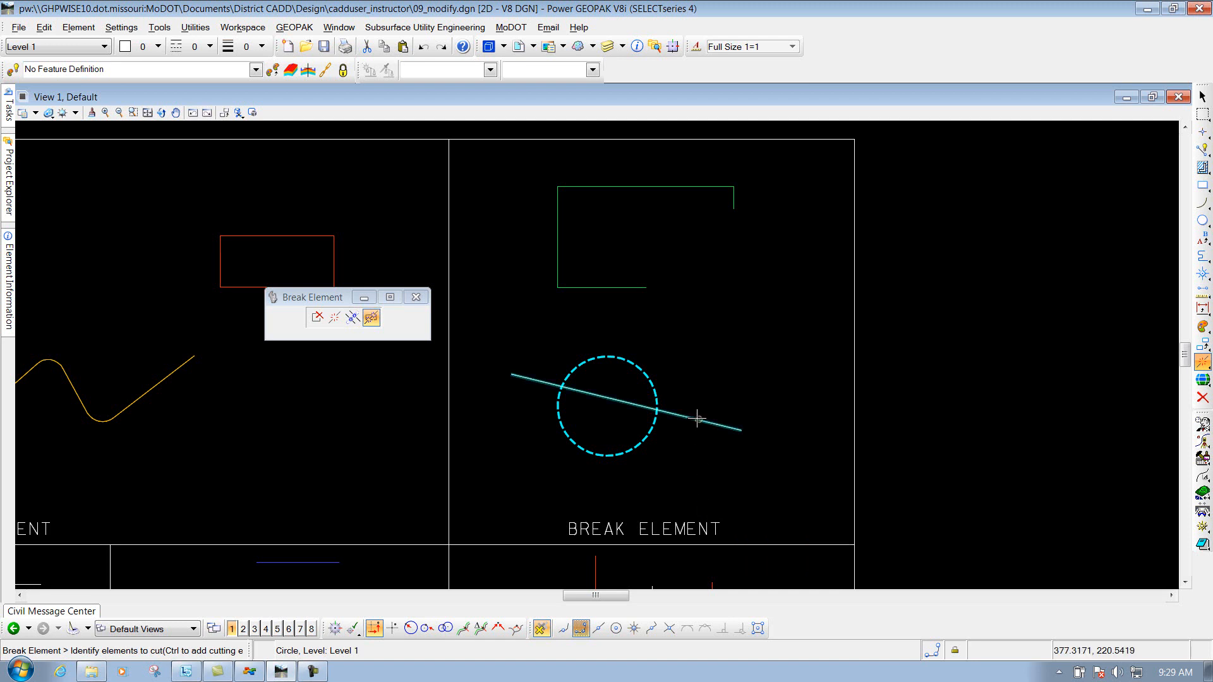
{"action": "mouse_move", "coordinate": [698, 418]}
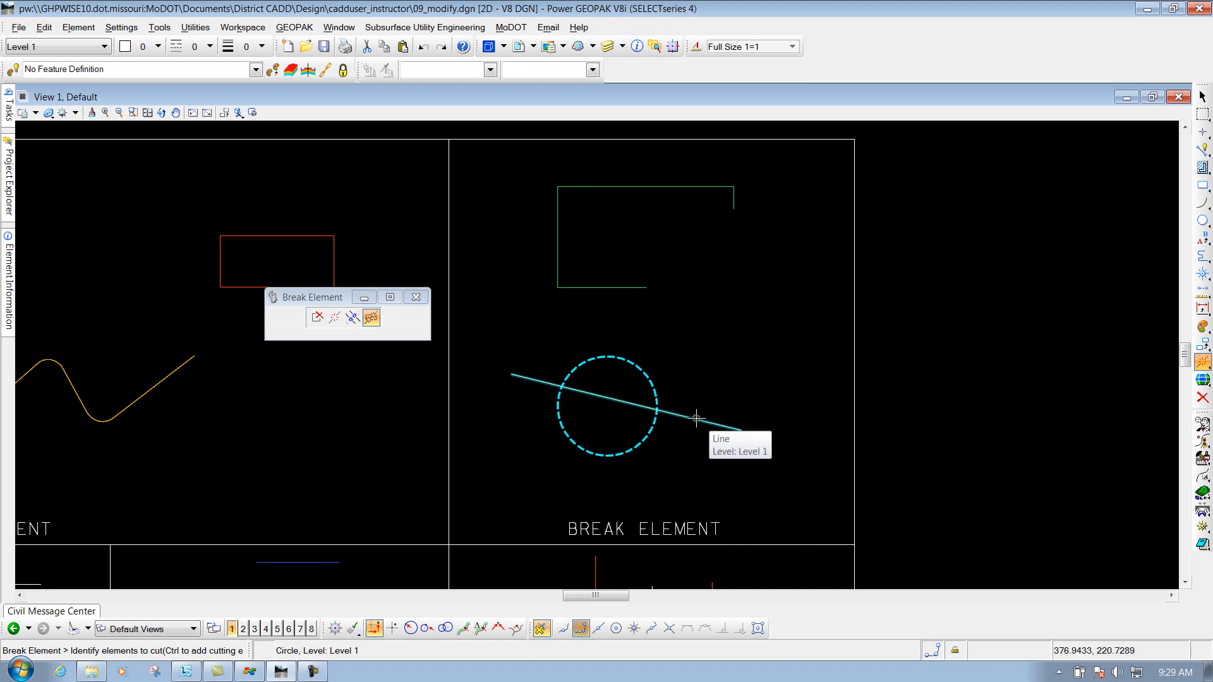
{"action": "left_click", "coordinate": [695, 419]}
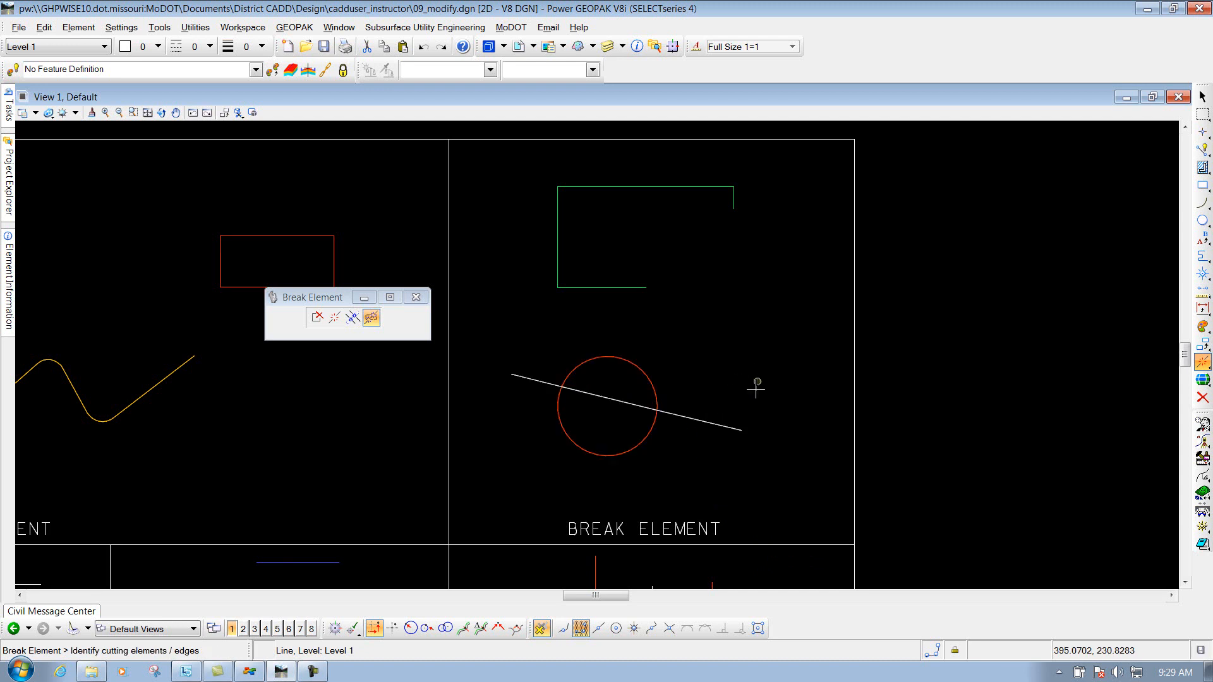
{"action": "mouse_move", "coordinate": [542, 374]}
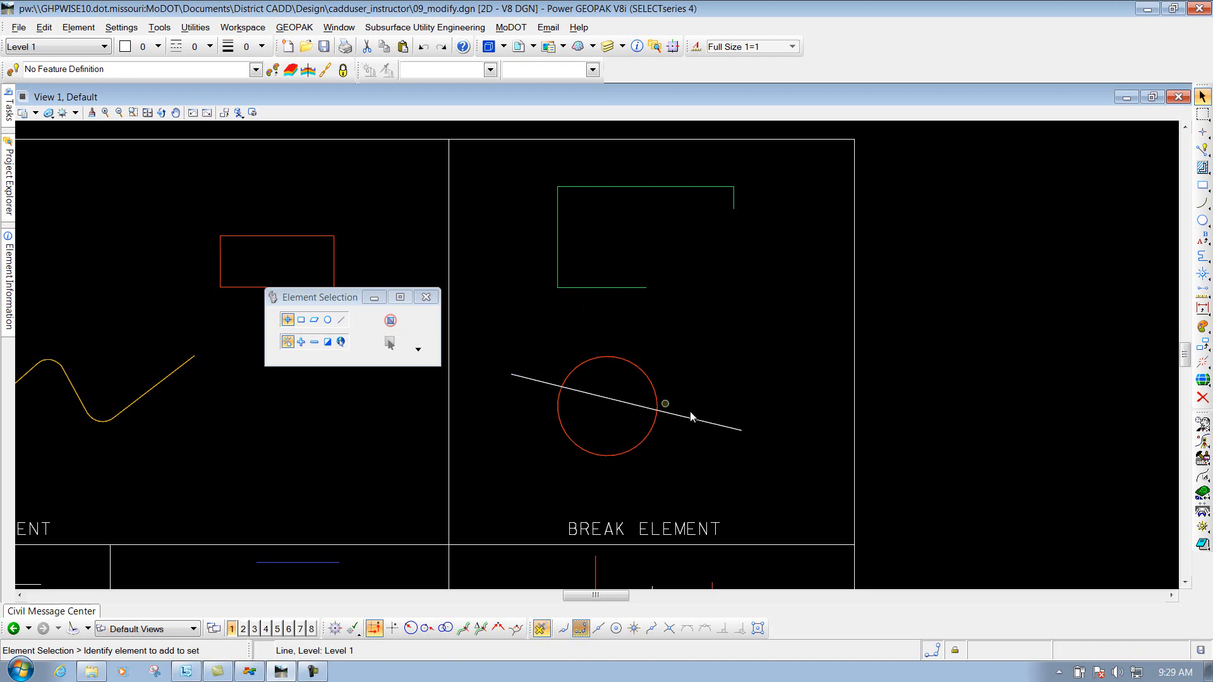
Select the white line segment inside the red circle to show it is separate.
{"action": "left_click", "coordinate": [692, 419]}
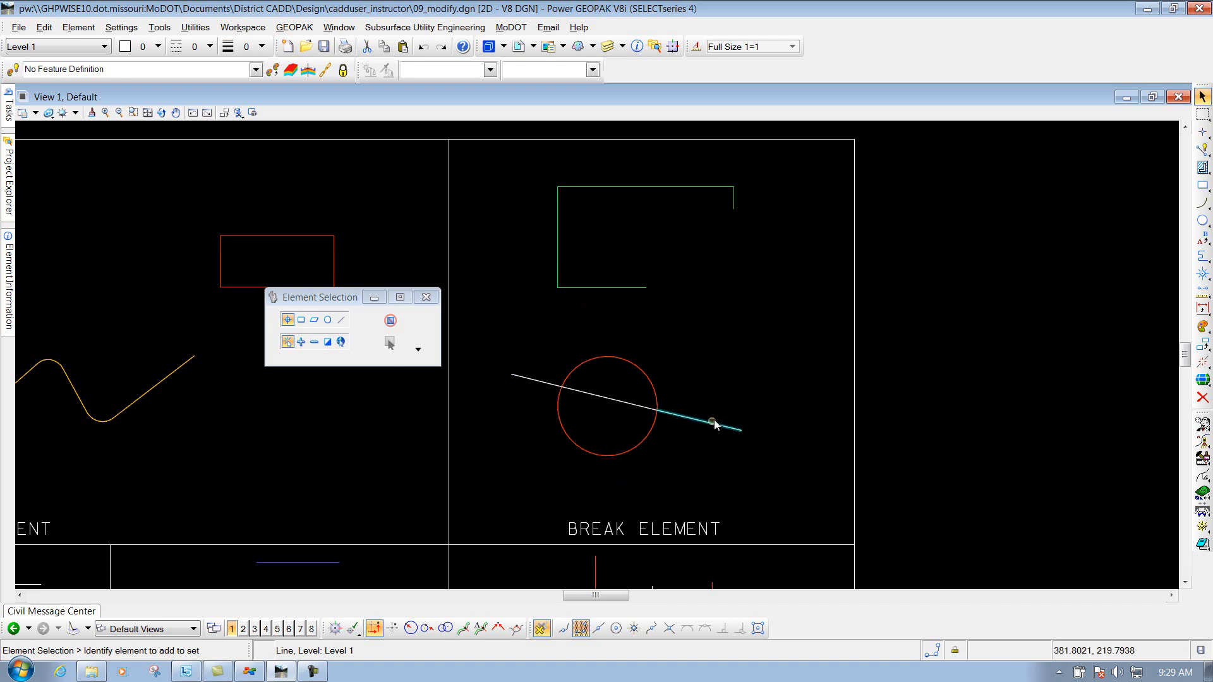
{"action": "left_click", "coordinate": [711, 422]}
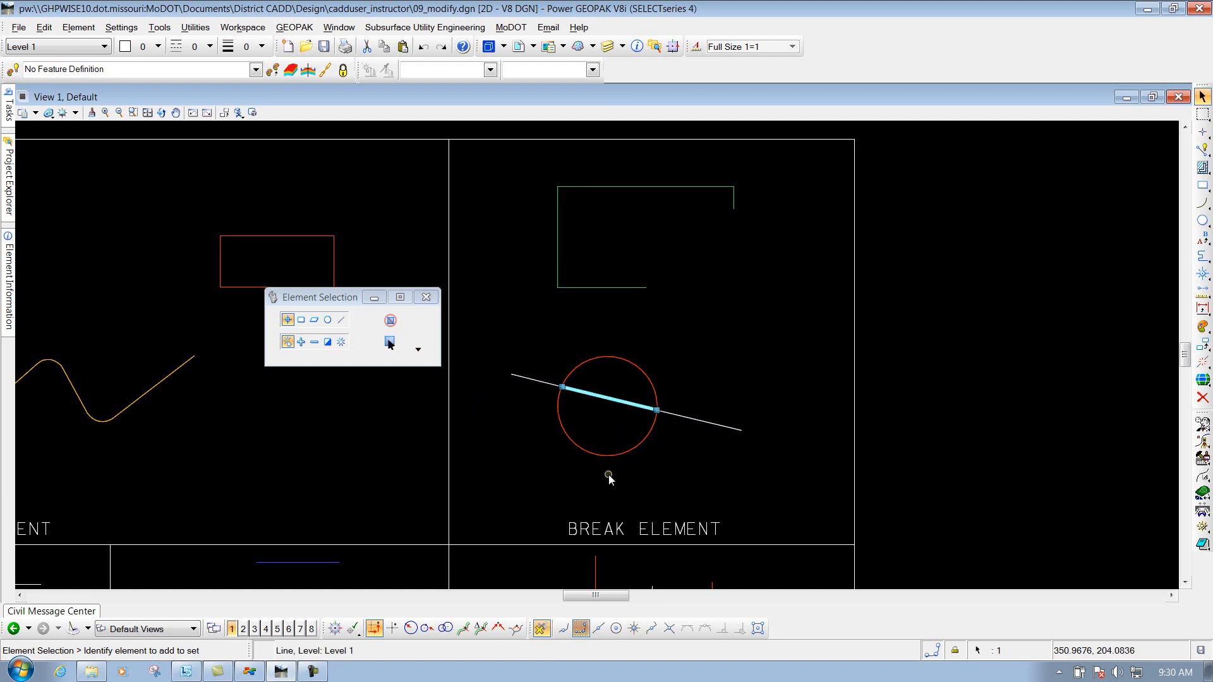
{"action": "mouse_move", "coordinate": [583, 463]}
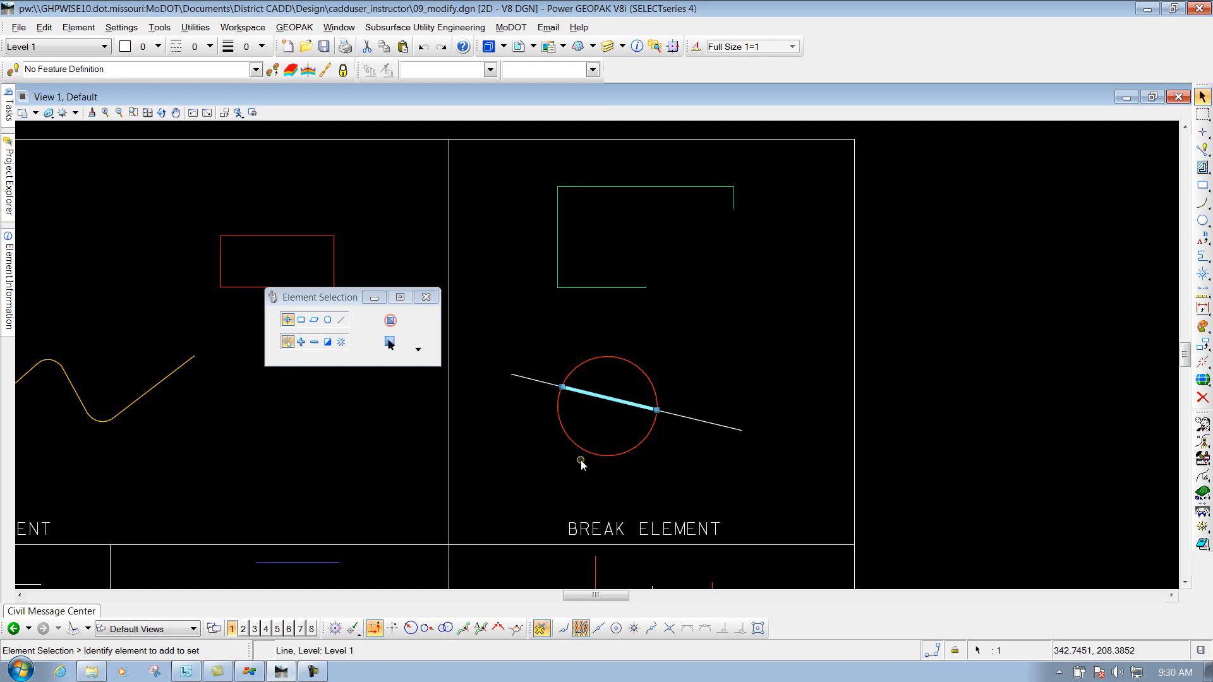